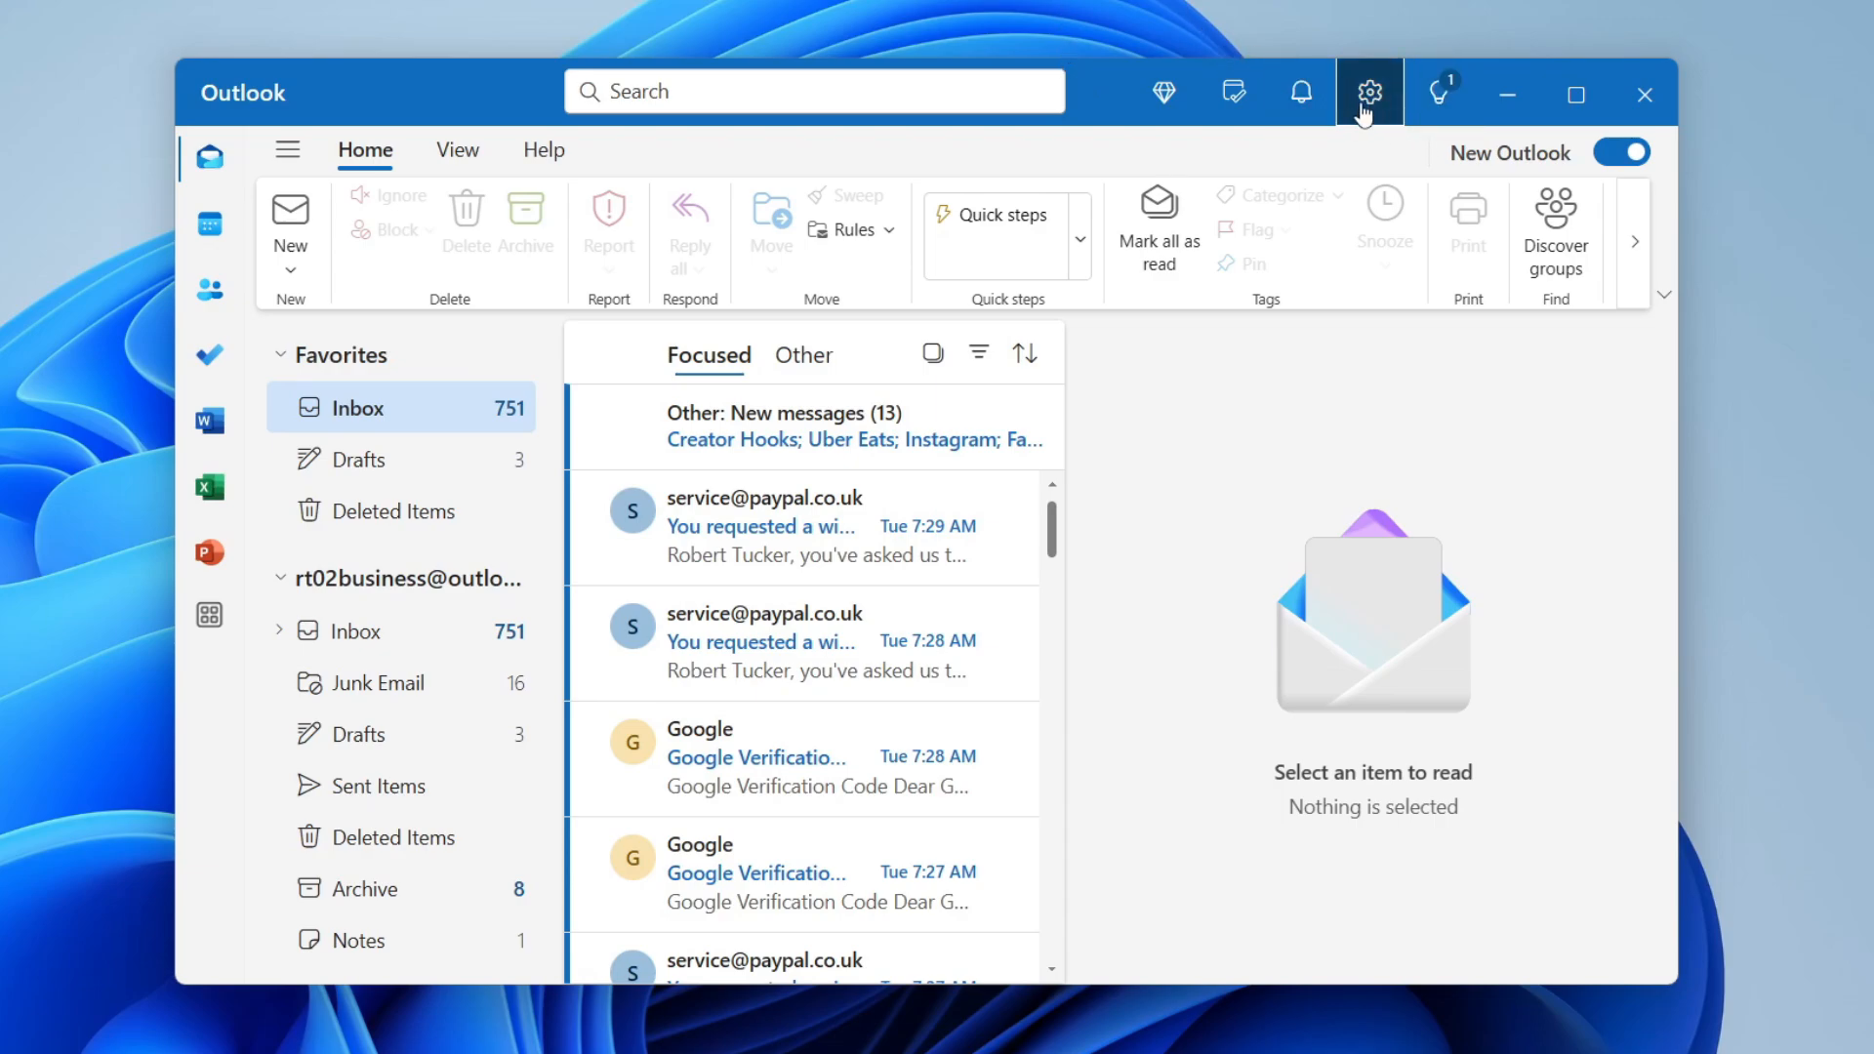
# - Open Outlook settings and start adding another email account from Email accounts
pyautogui.click(1368, 91)
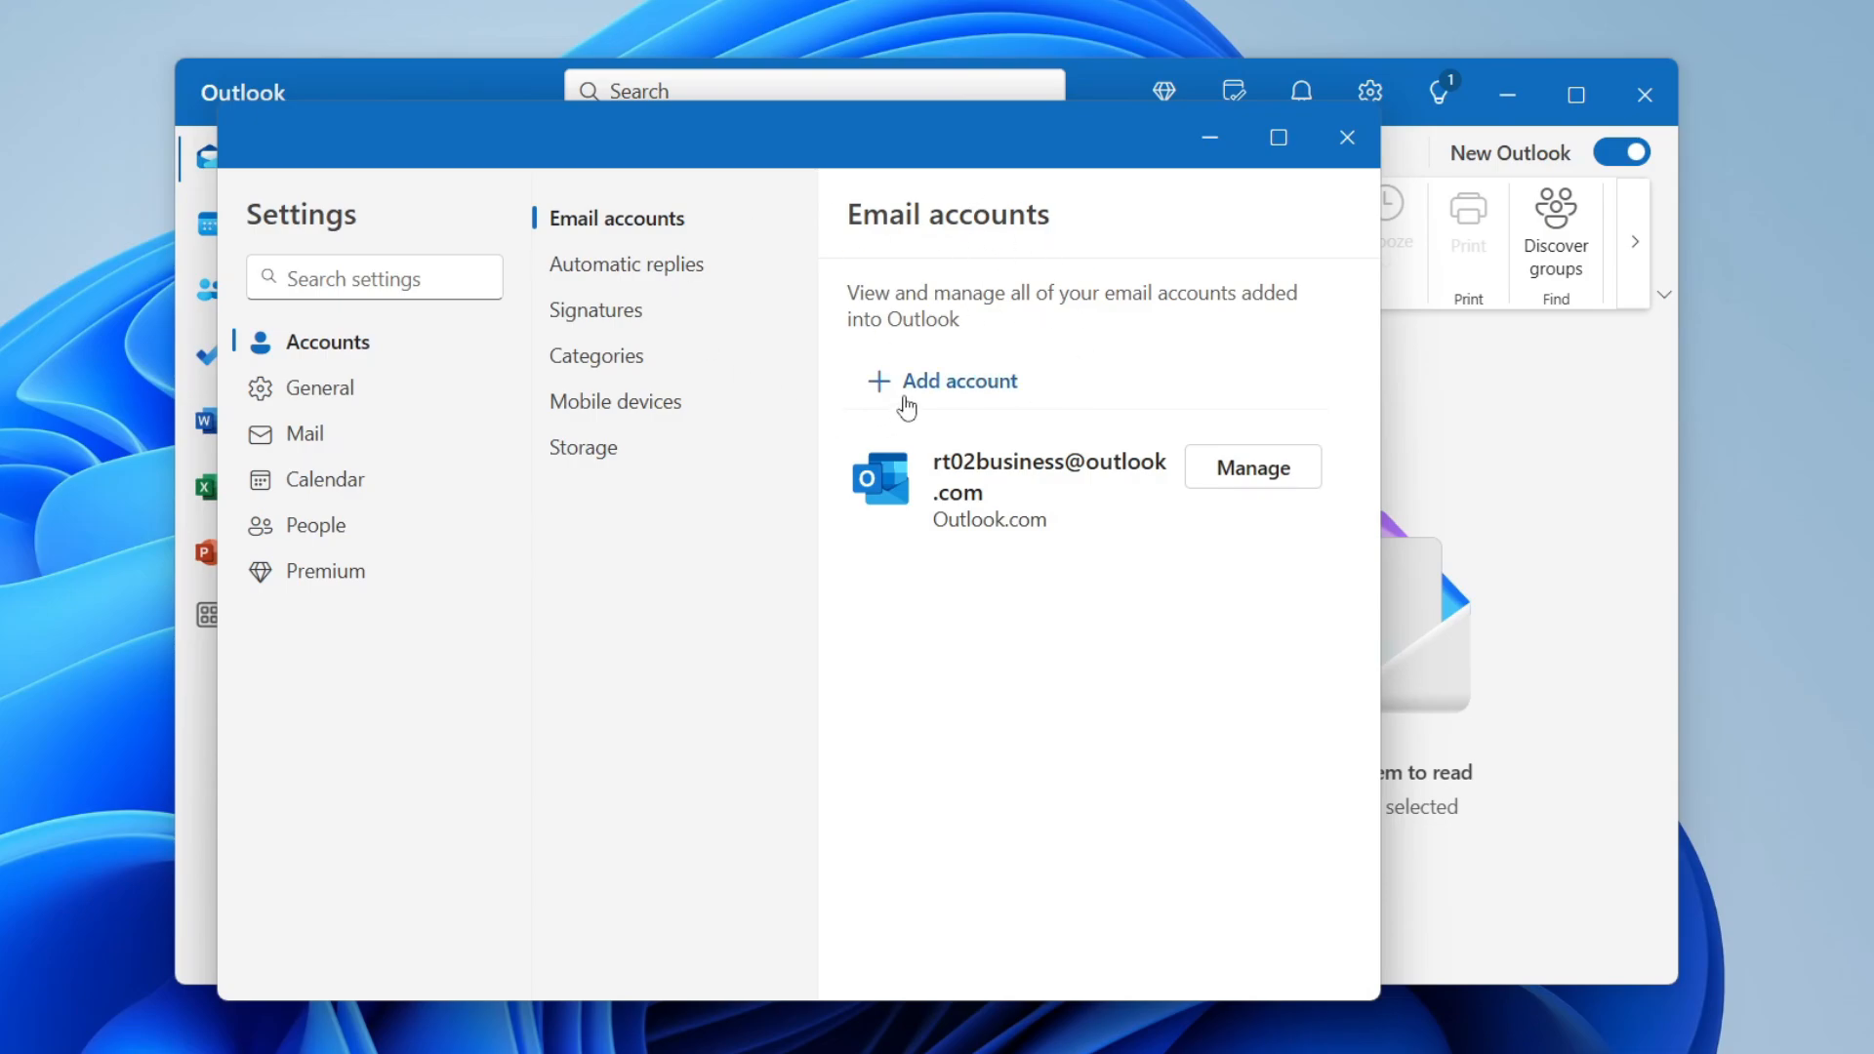
pyautogui.moveTo(962, 383)
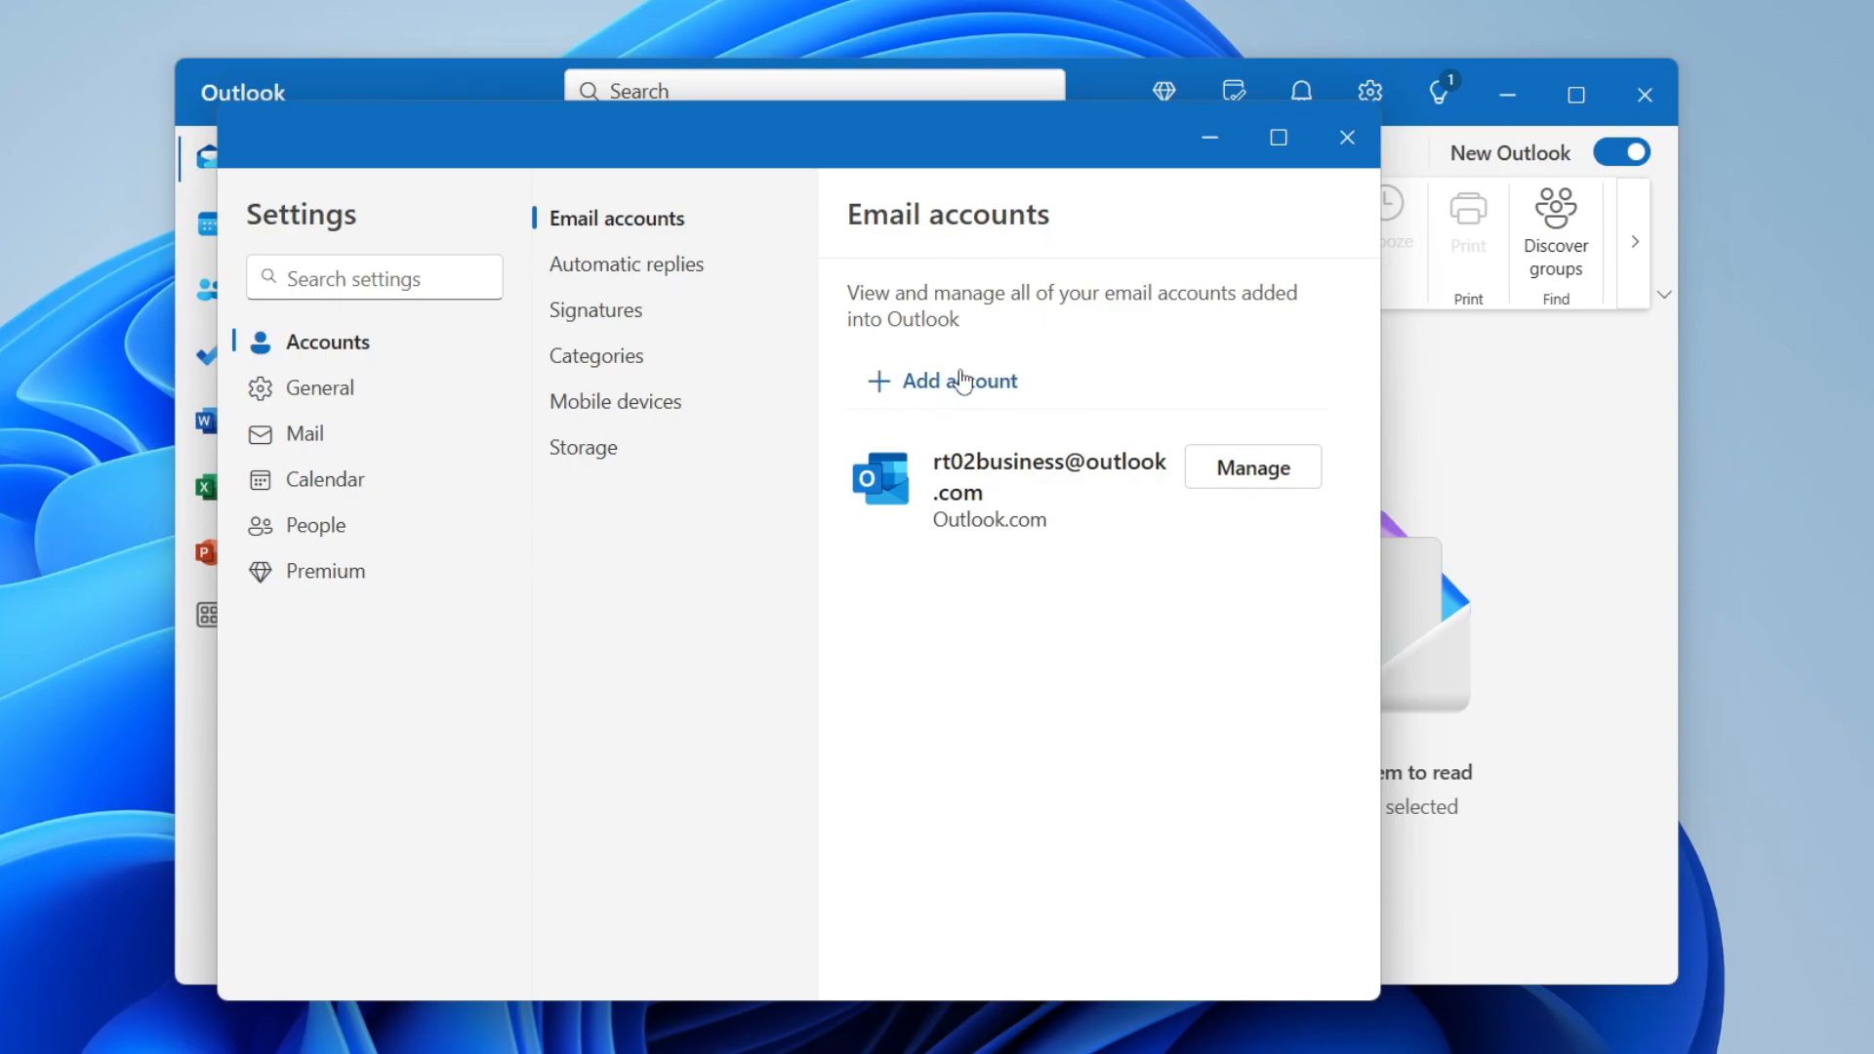
pyautogui.click(958, 382)
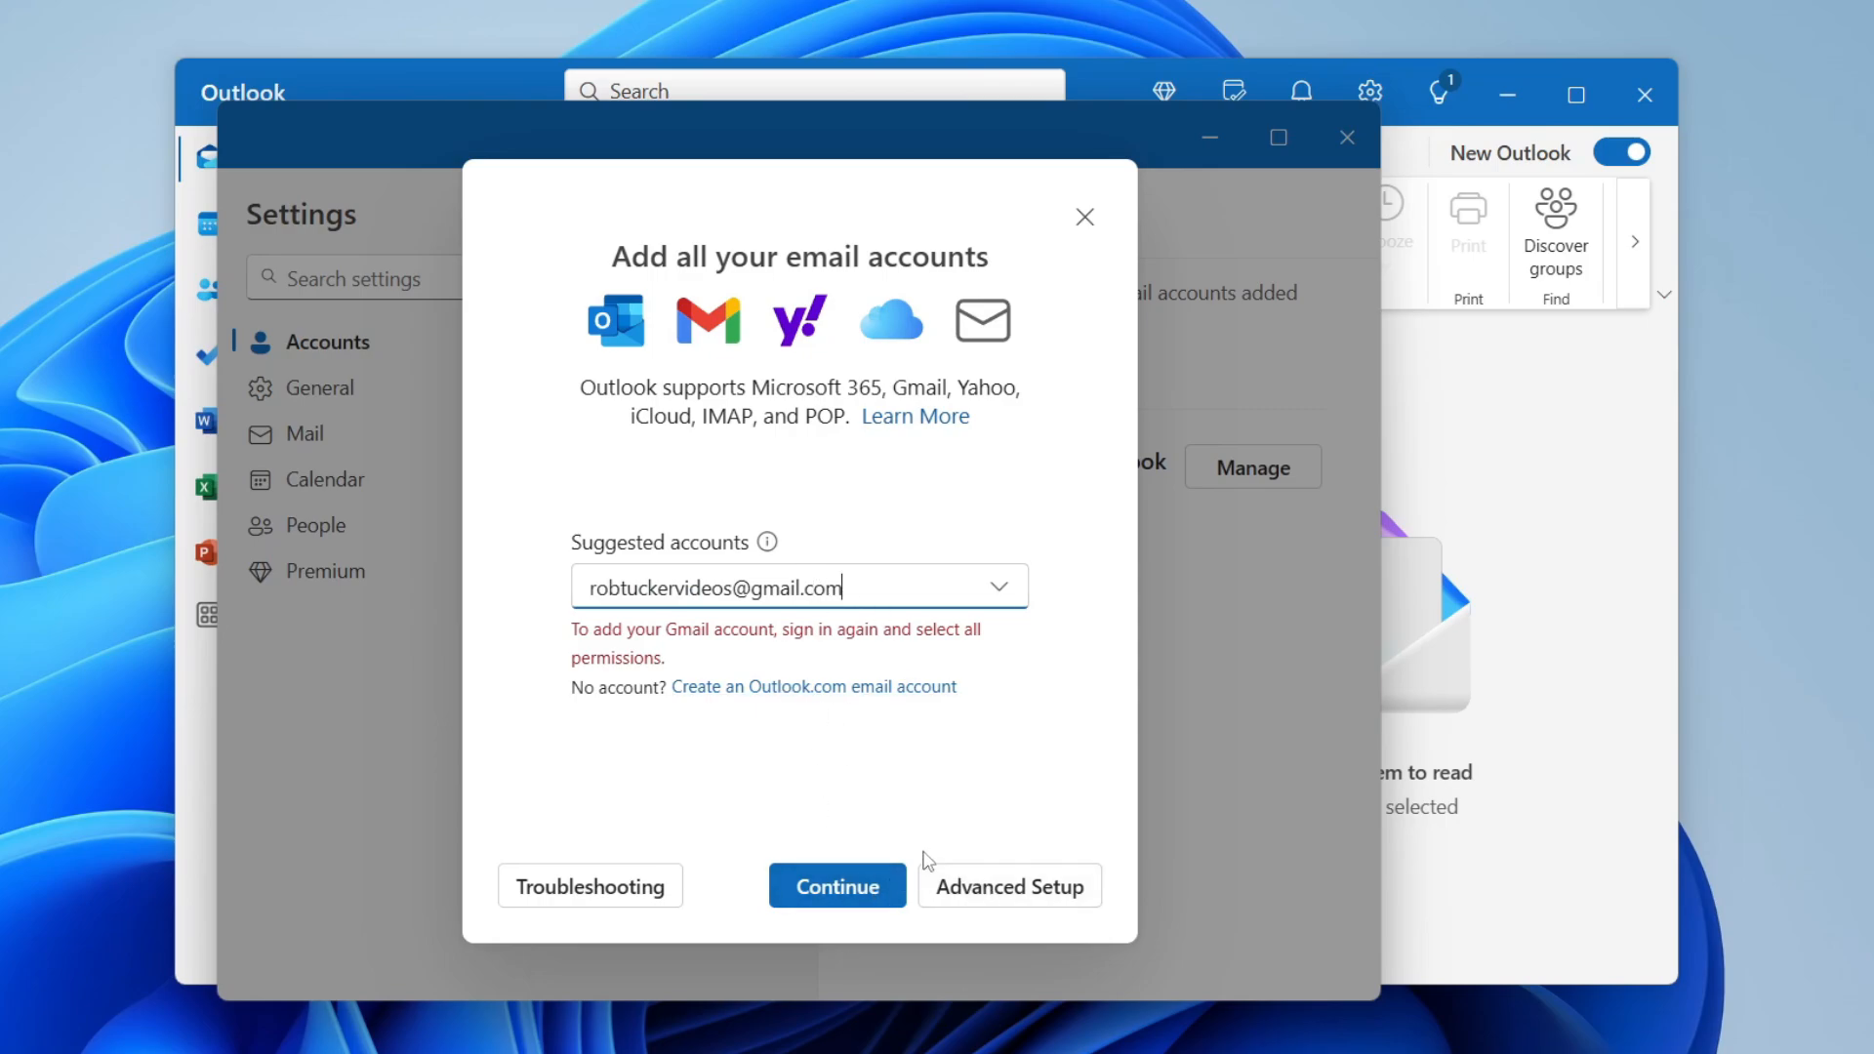
# - Continue with the suggested Gmail address and accept the Sync your Gmail account notice
pyautogui.click(836, 886)
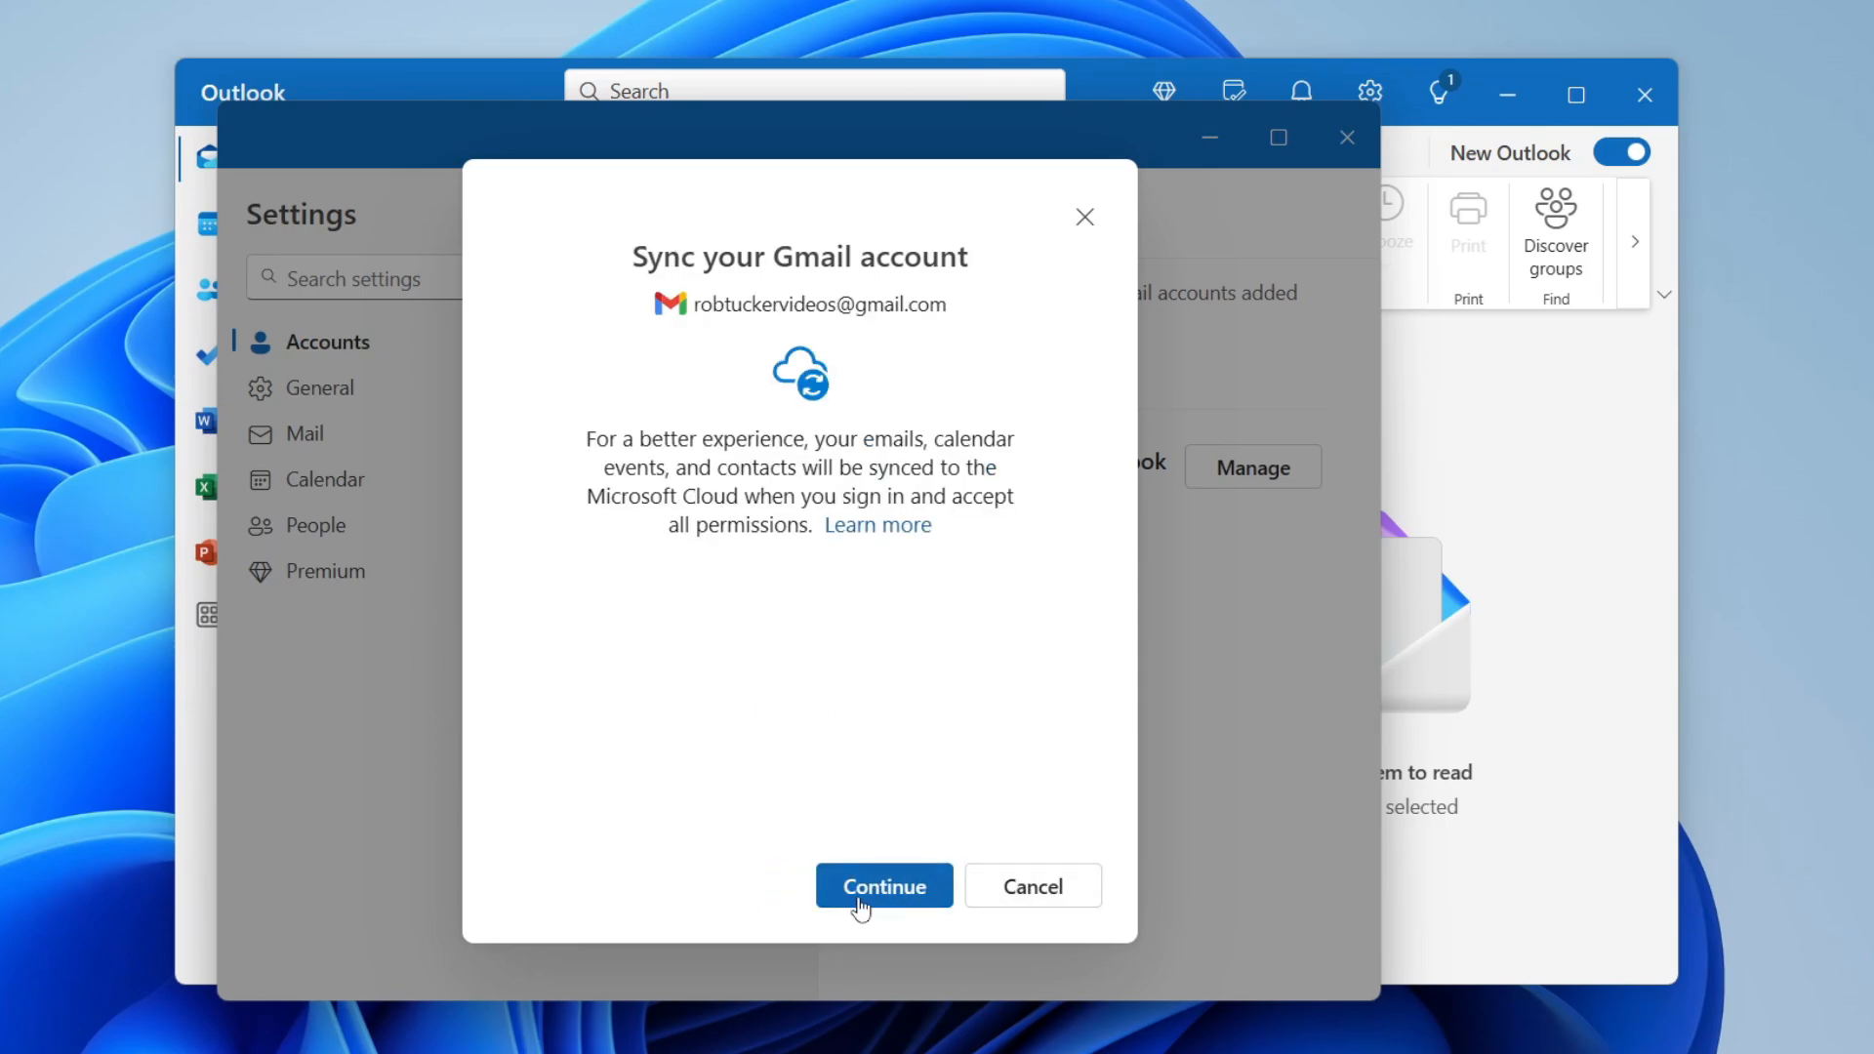
pyautogui.click(884, 886)
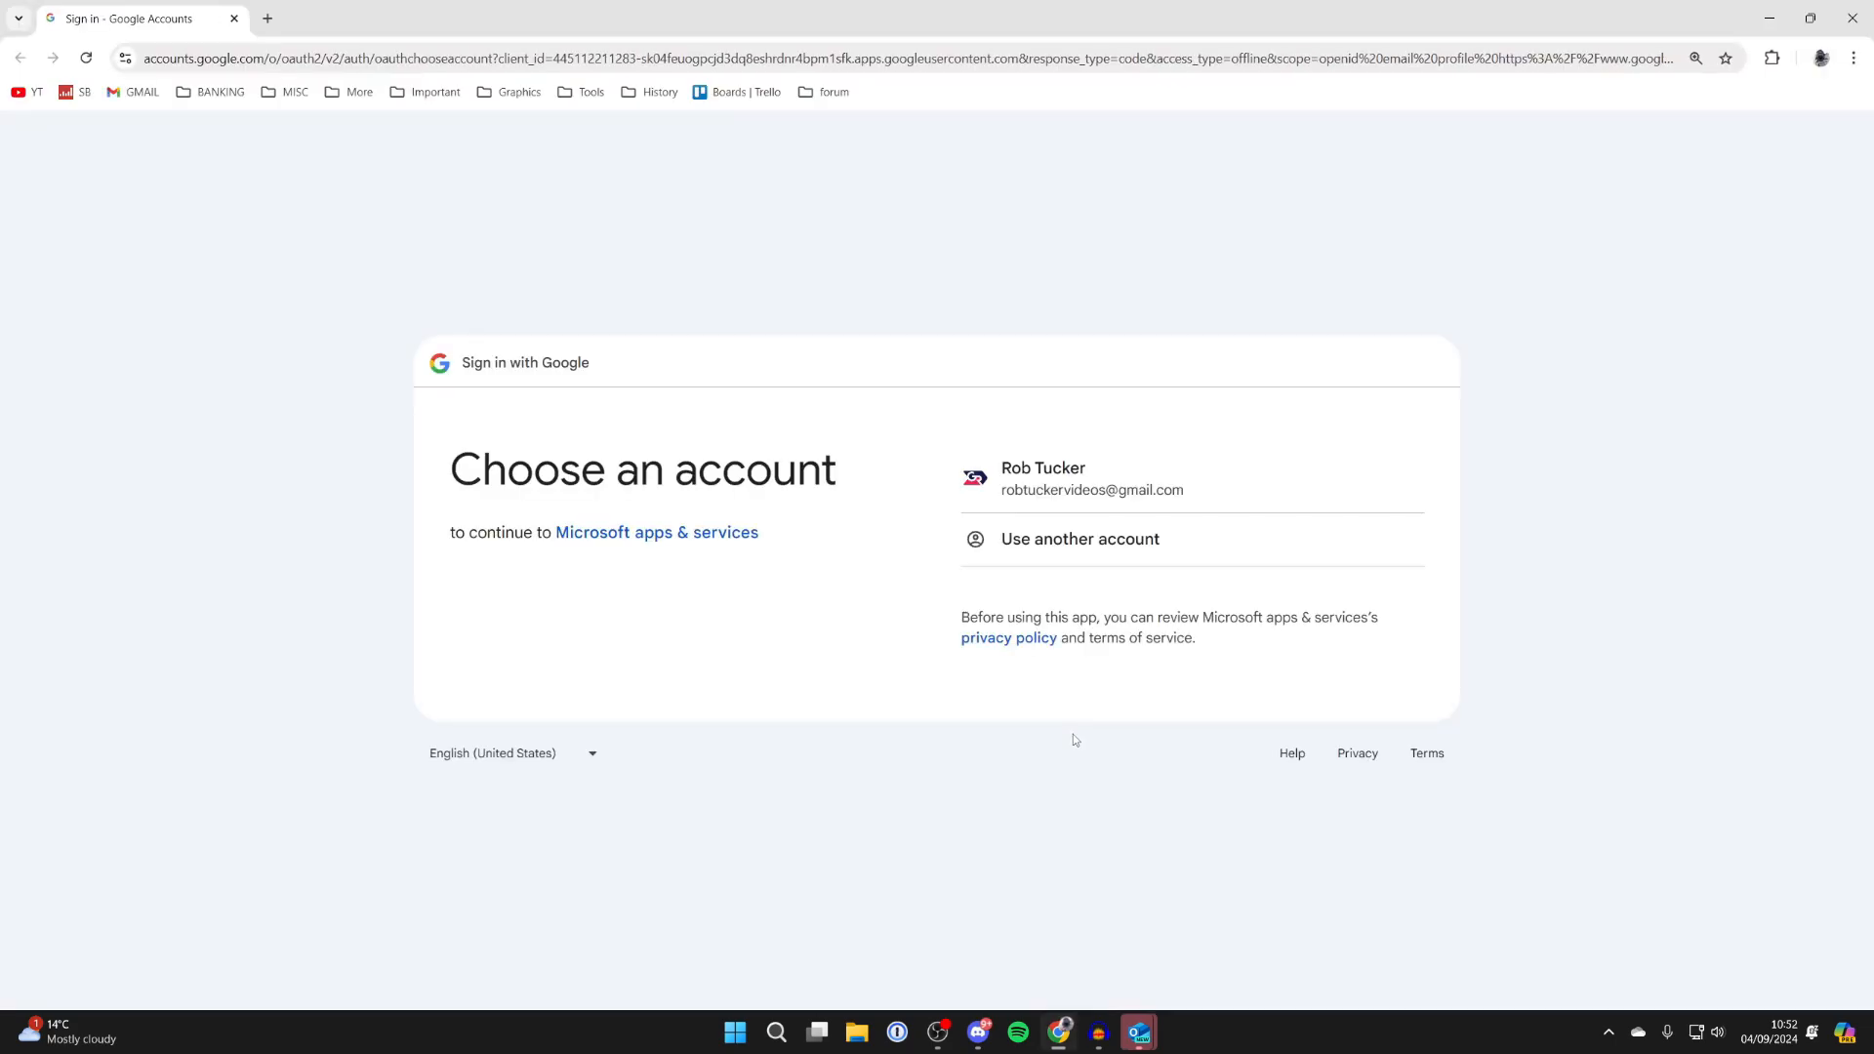
# - Sign in with the Google account and grant Microsoft apps & services every requested permission
pyautogui.click(1090, 479)
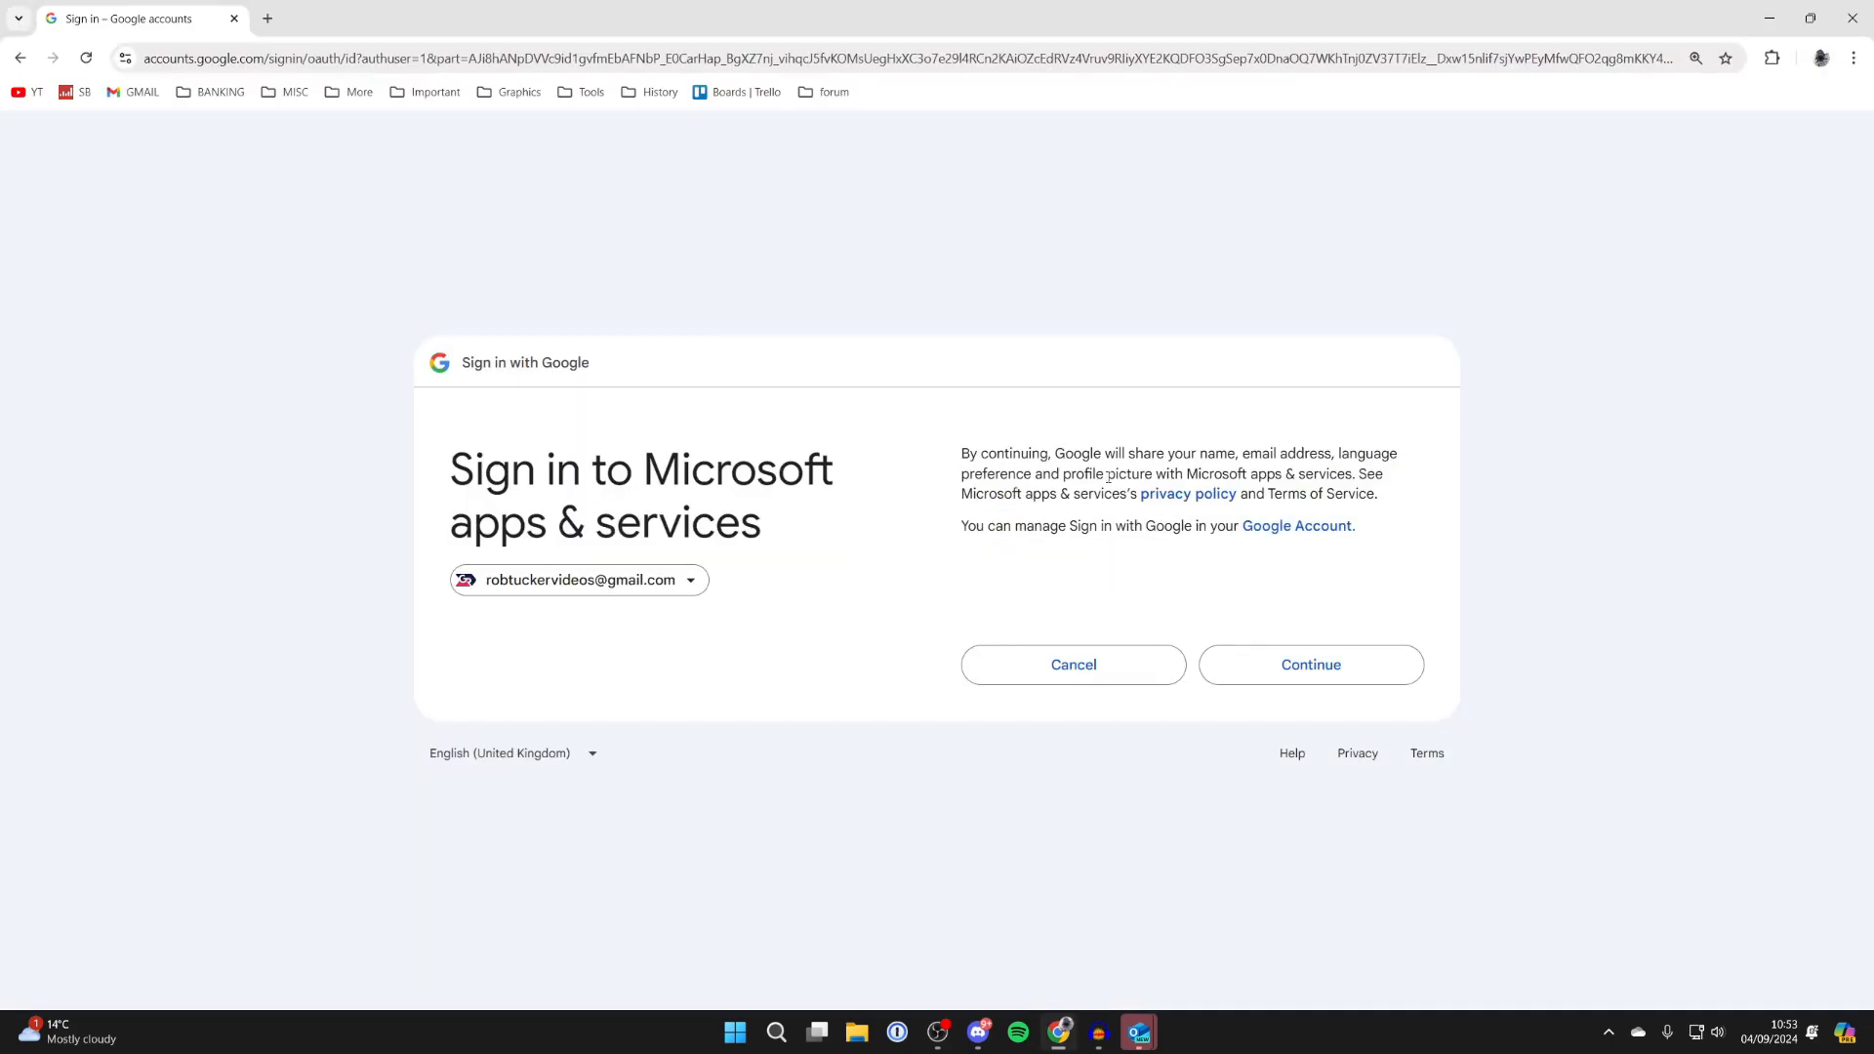
pyautogui.click(1309, 665)
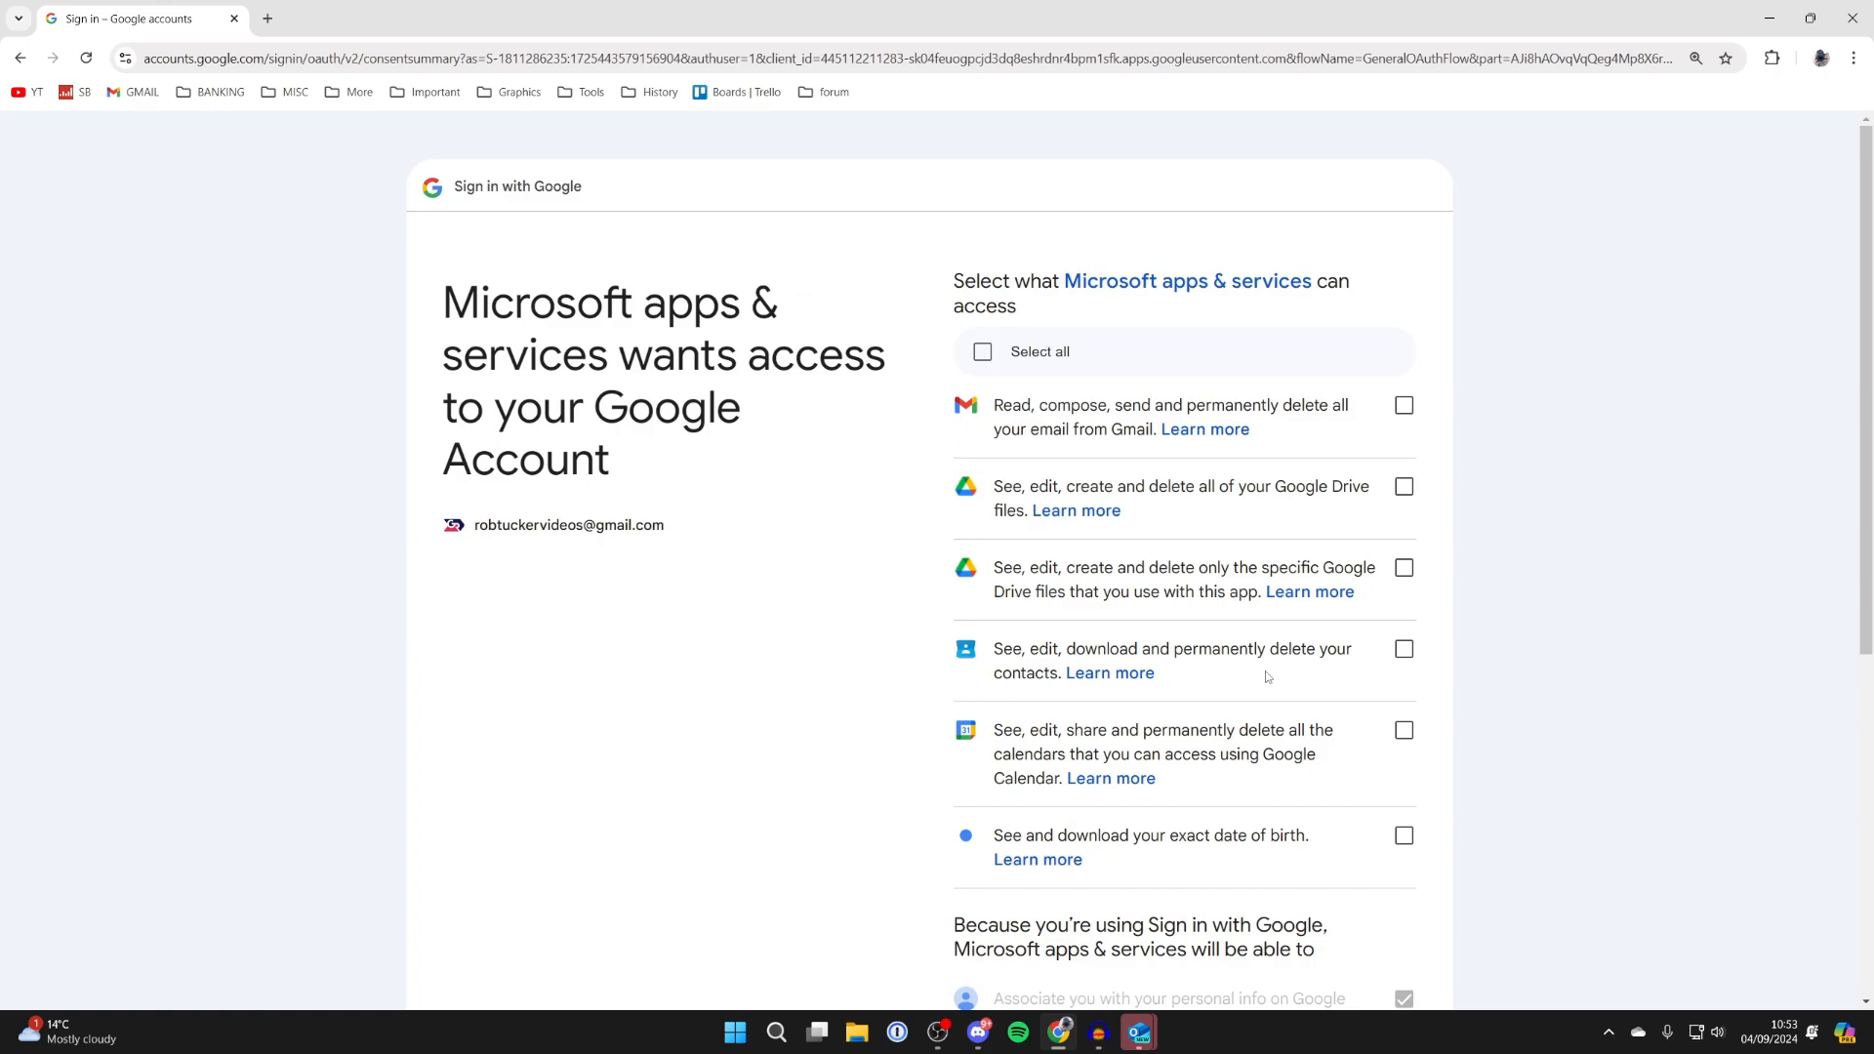
pyautogui.click(983, 351)
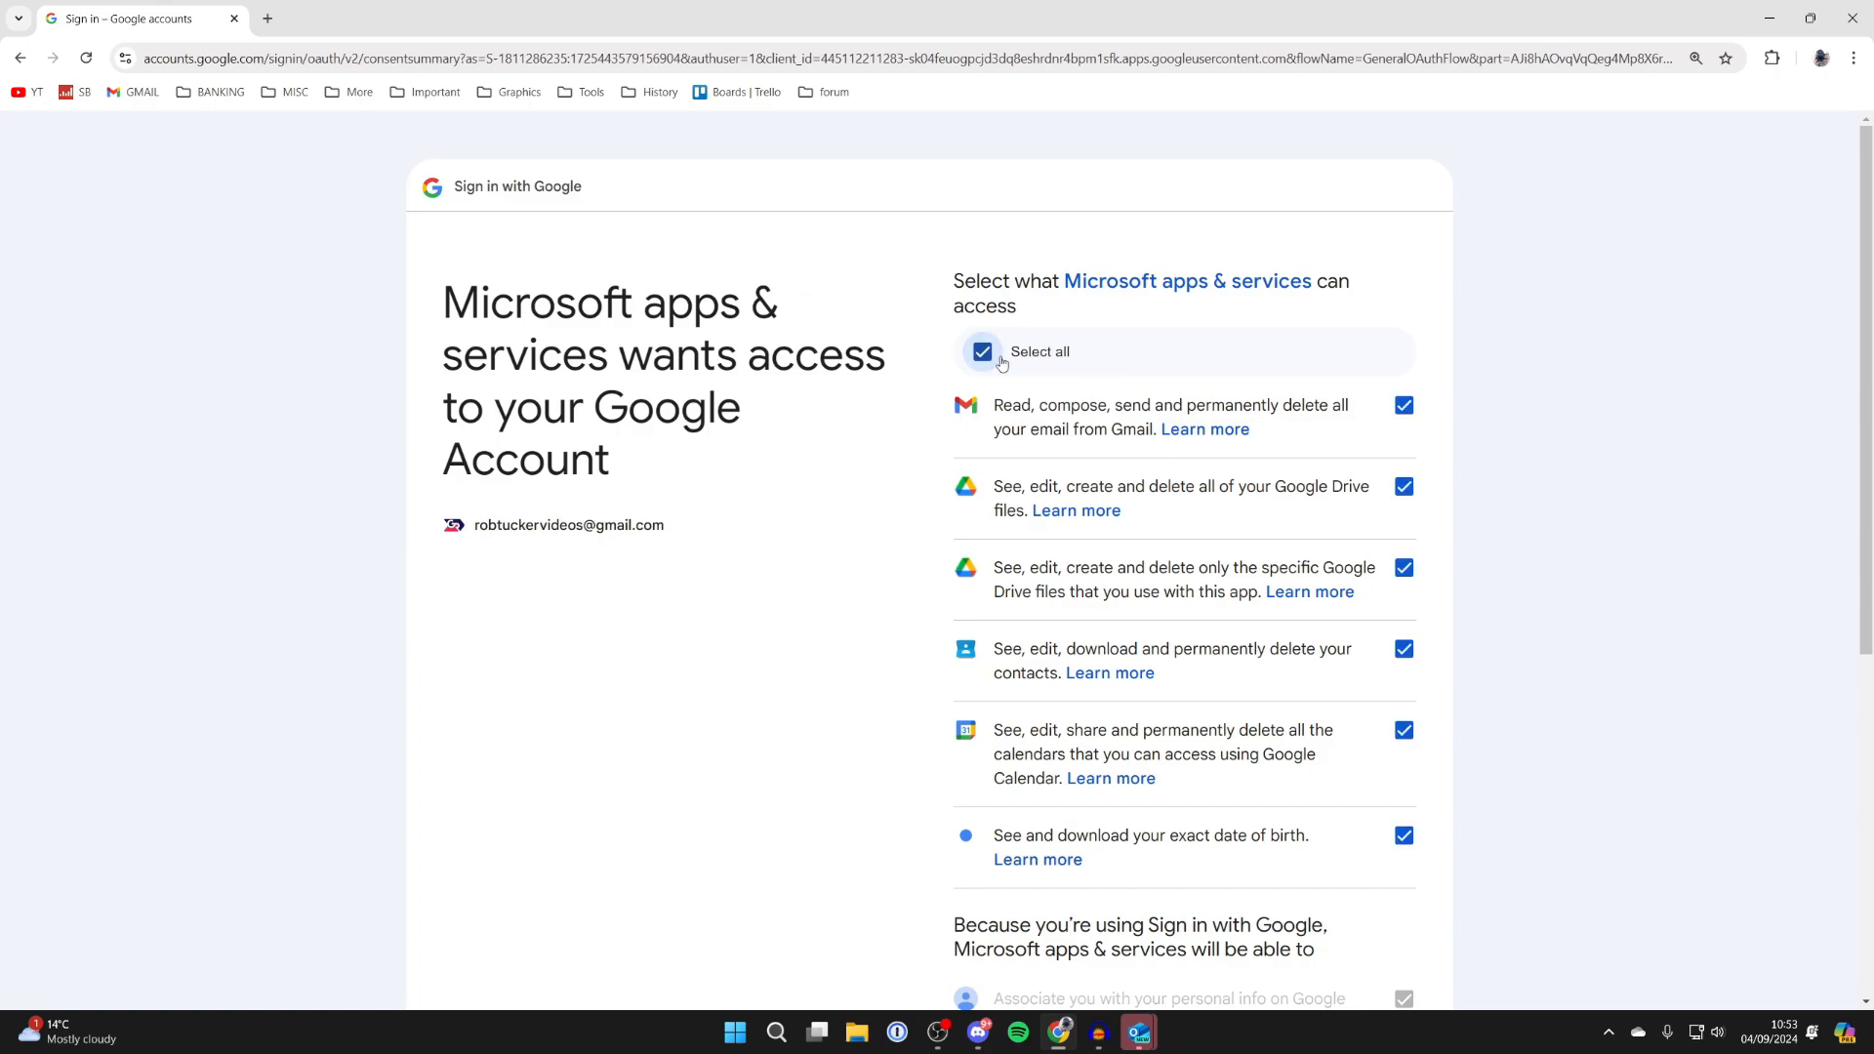
pyautogui.scroll(-3)
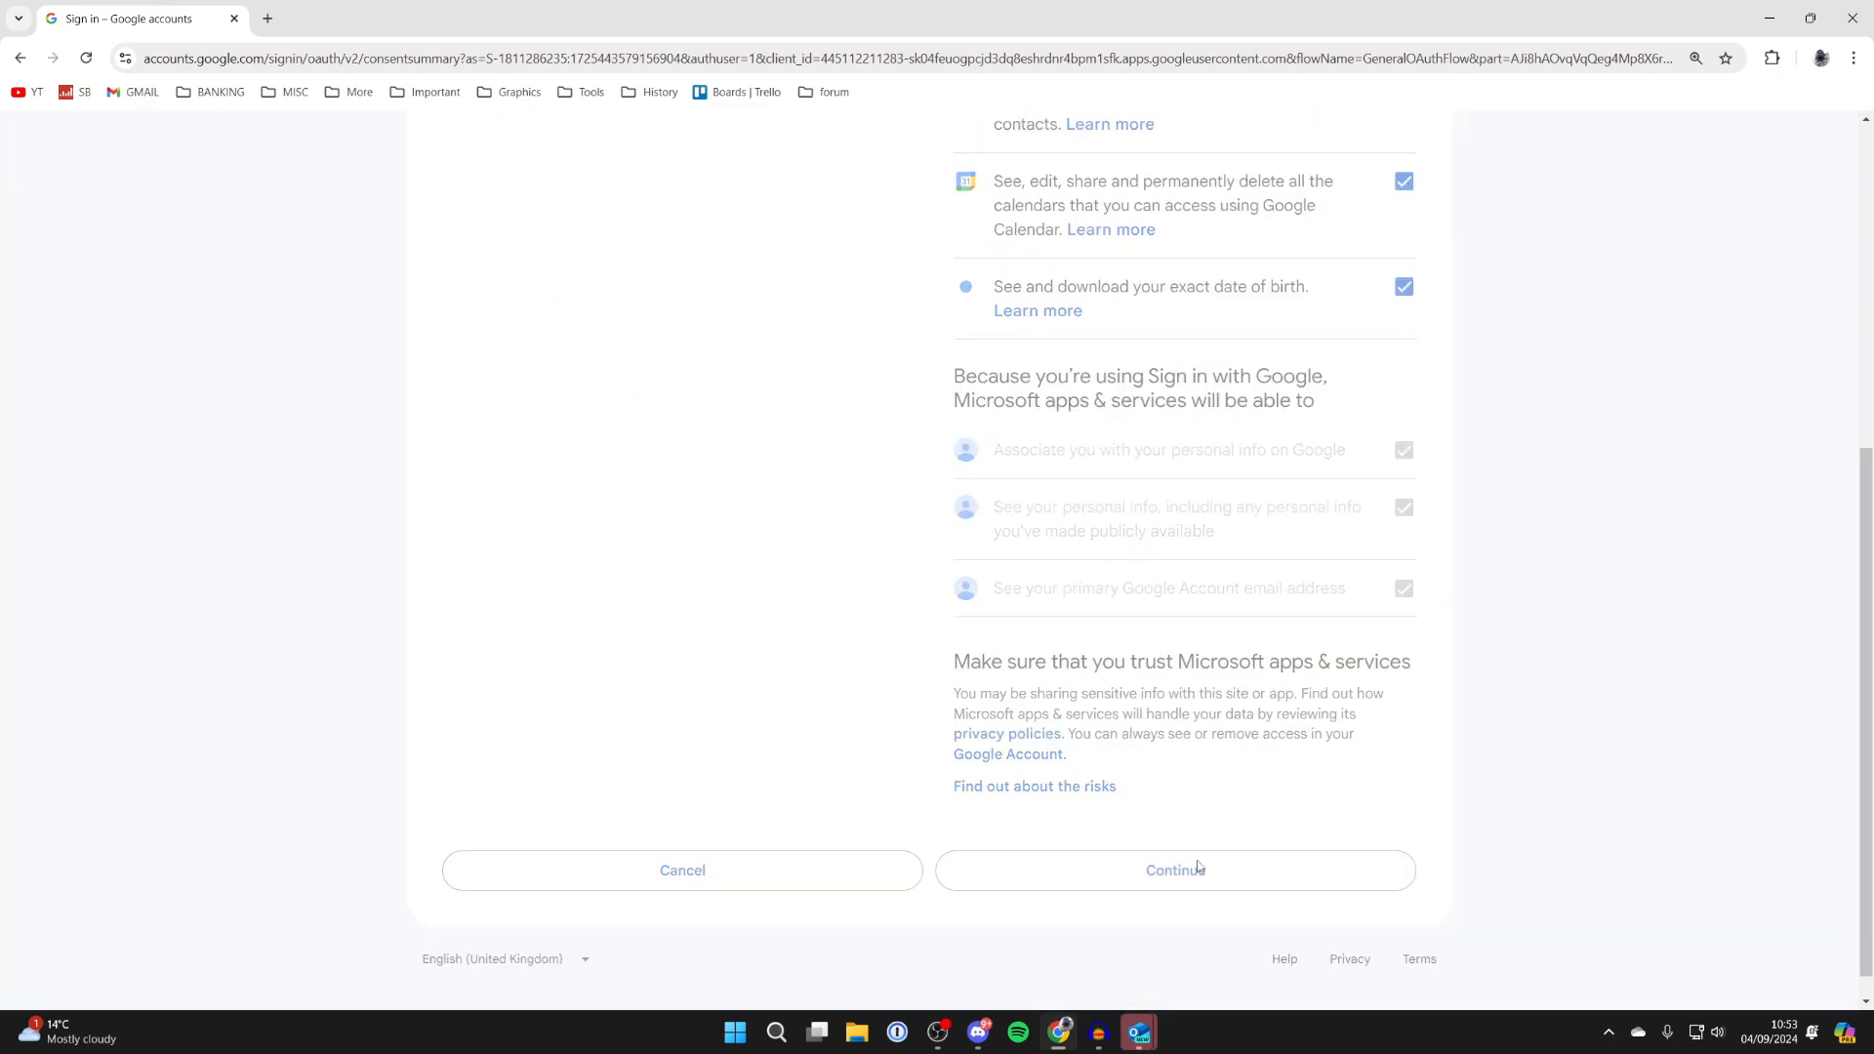
pyautogui.click(1173, 870)
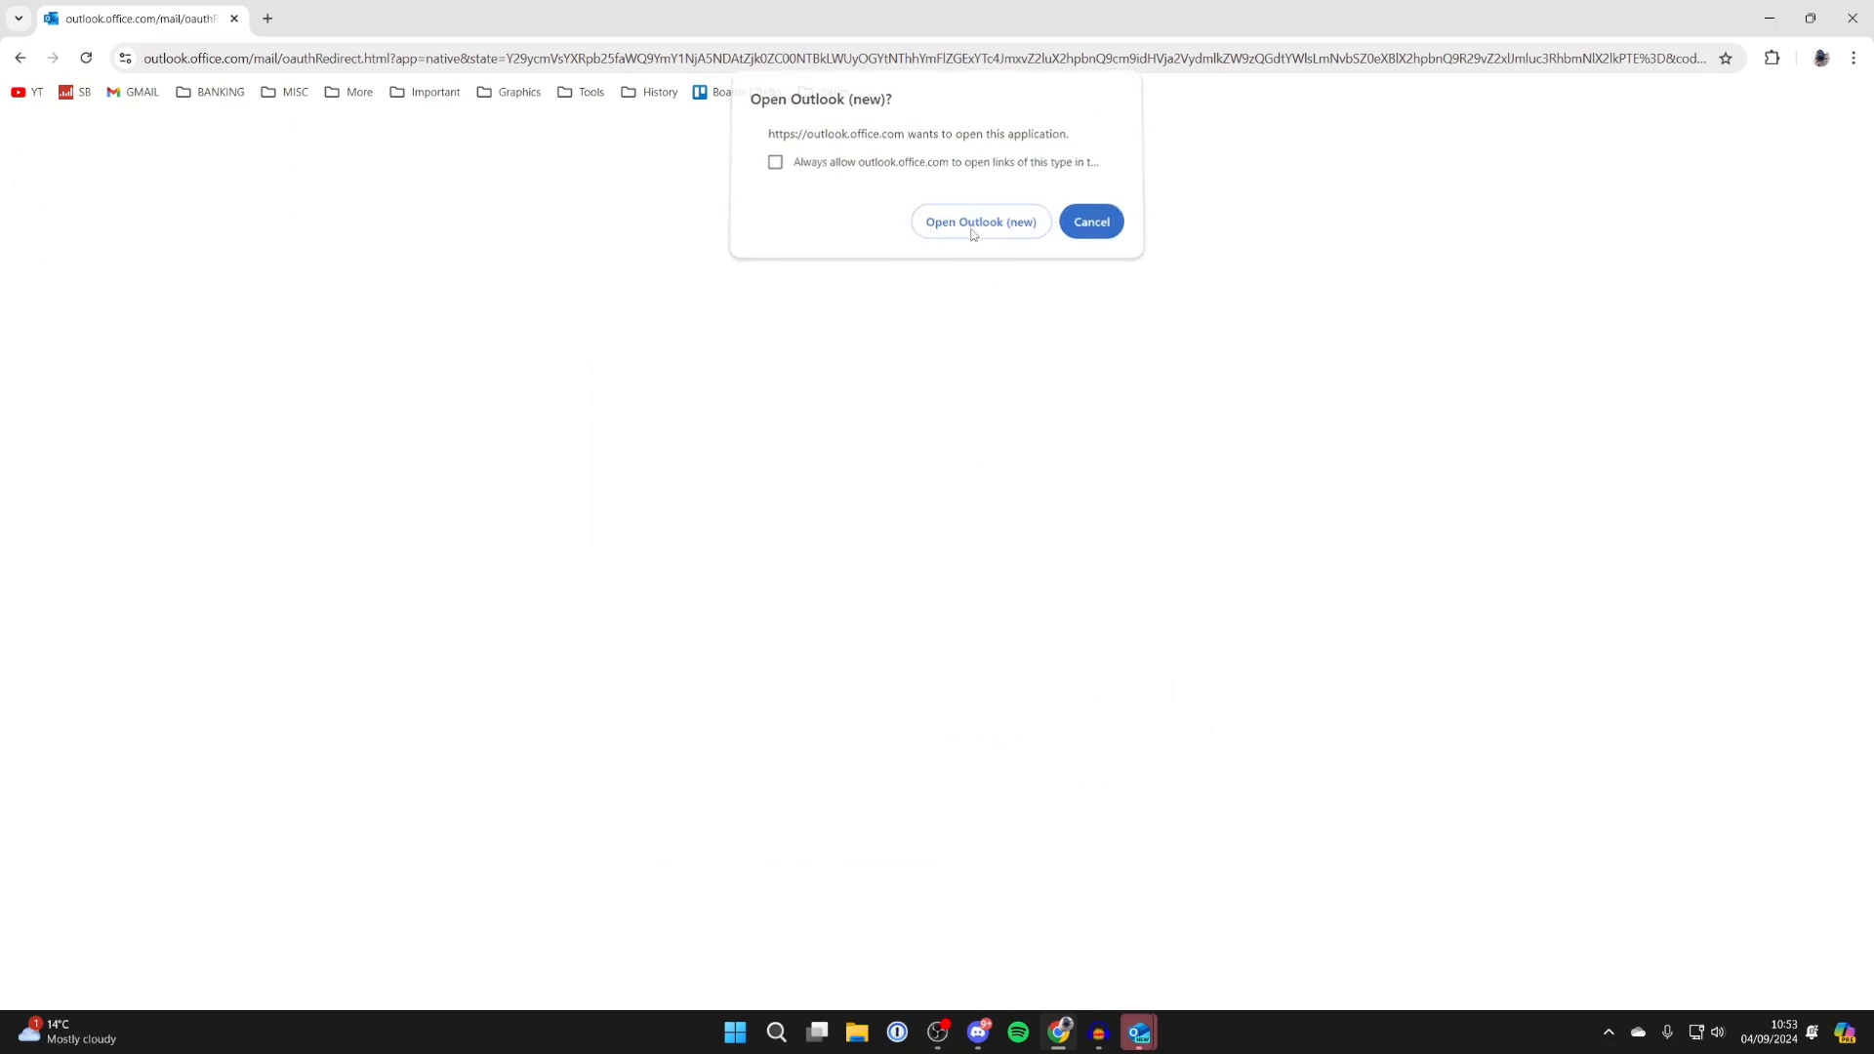
# - Return to Outlook (new) and open the new Gmail Inbox with 54 messages
pyautogui.click(979, 222)
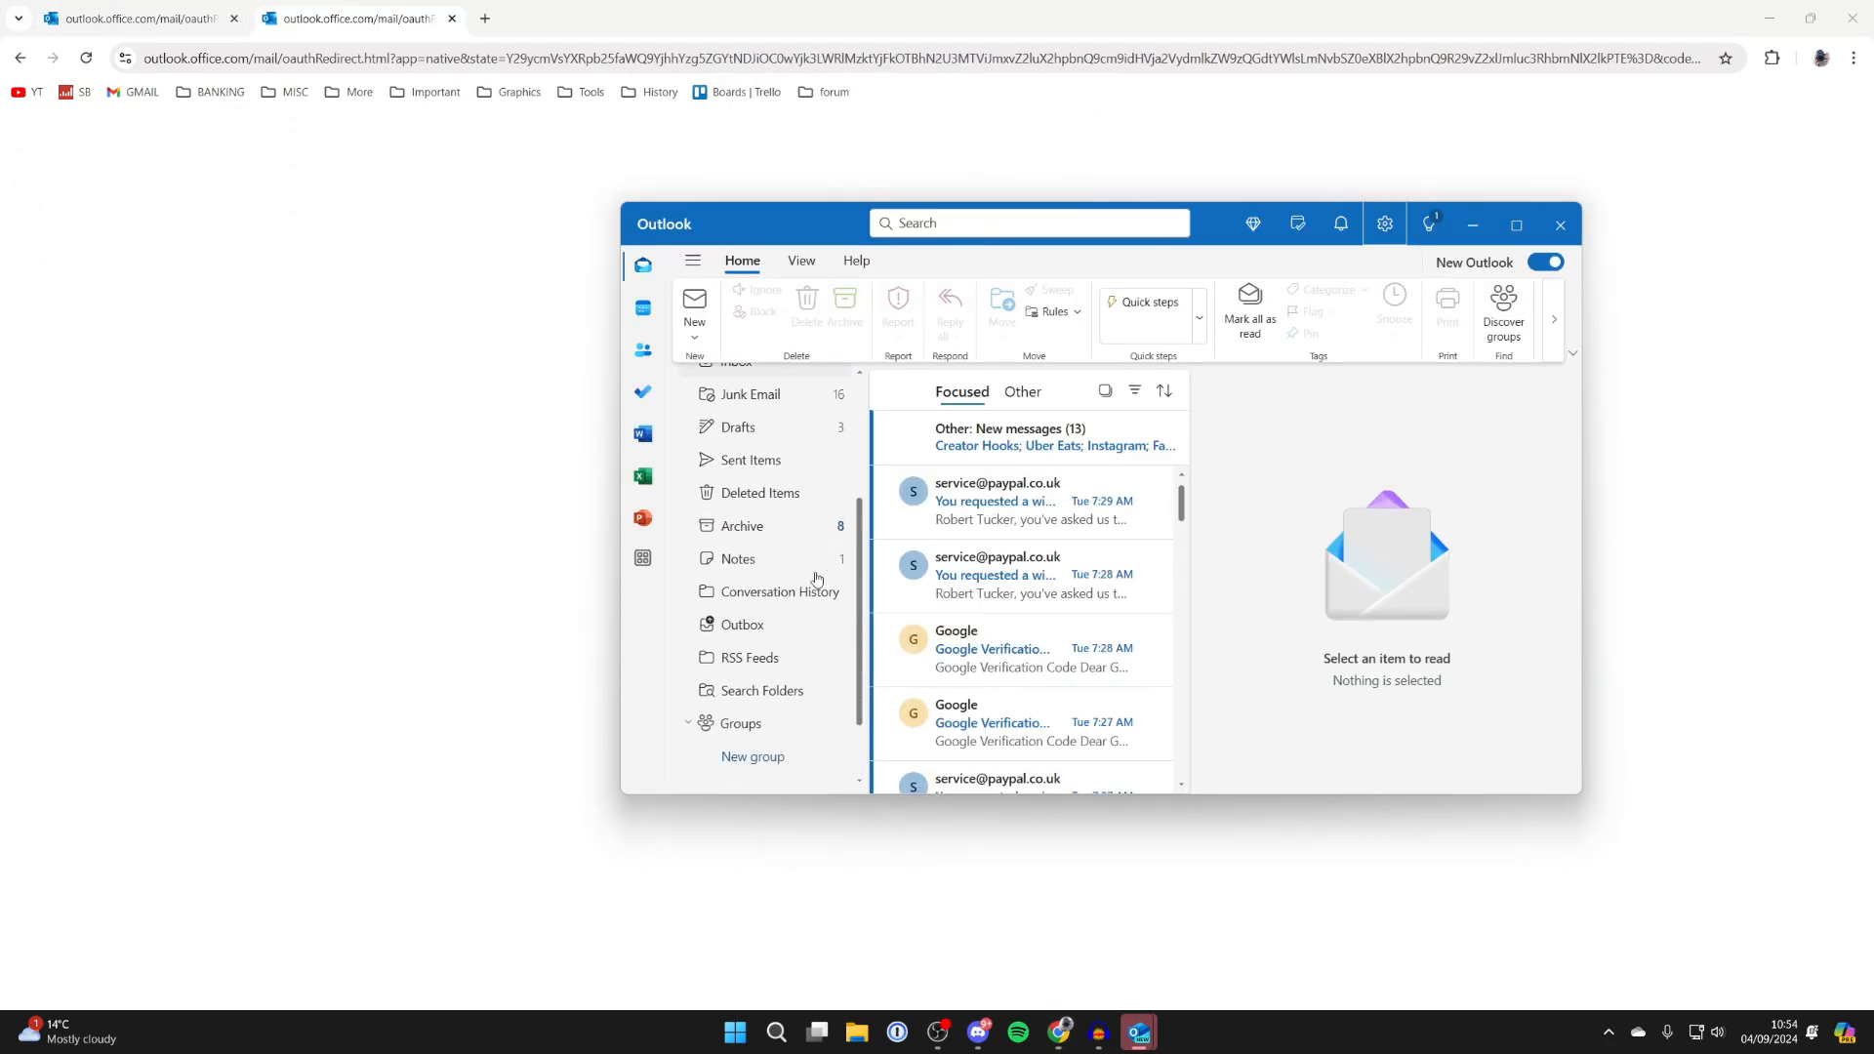
pyautogui.scroll(-3)
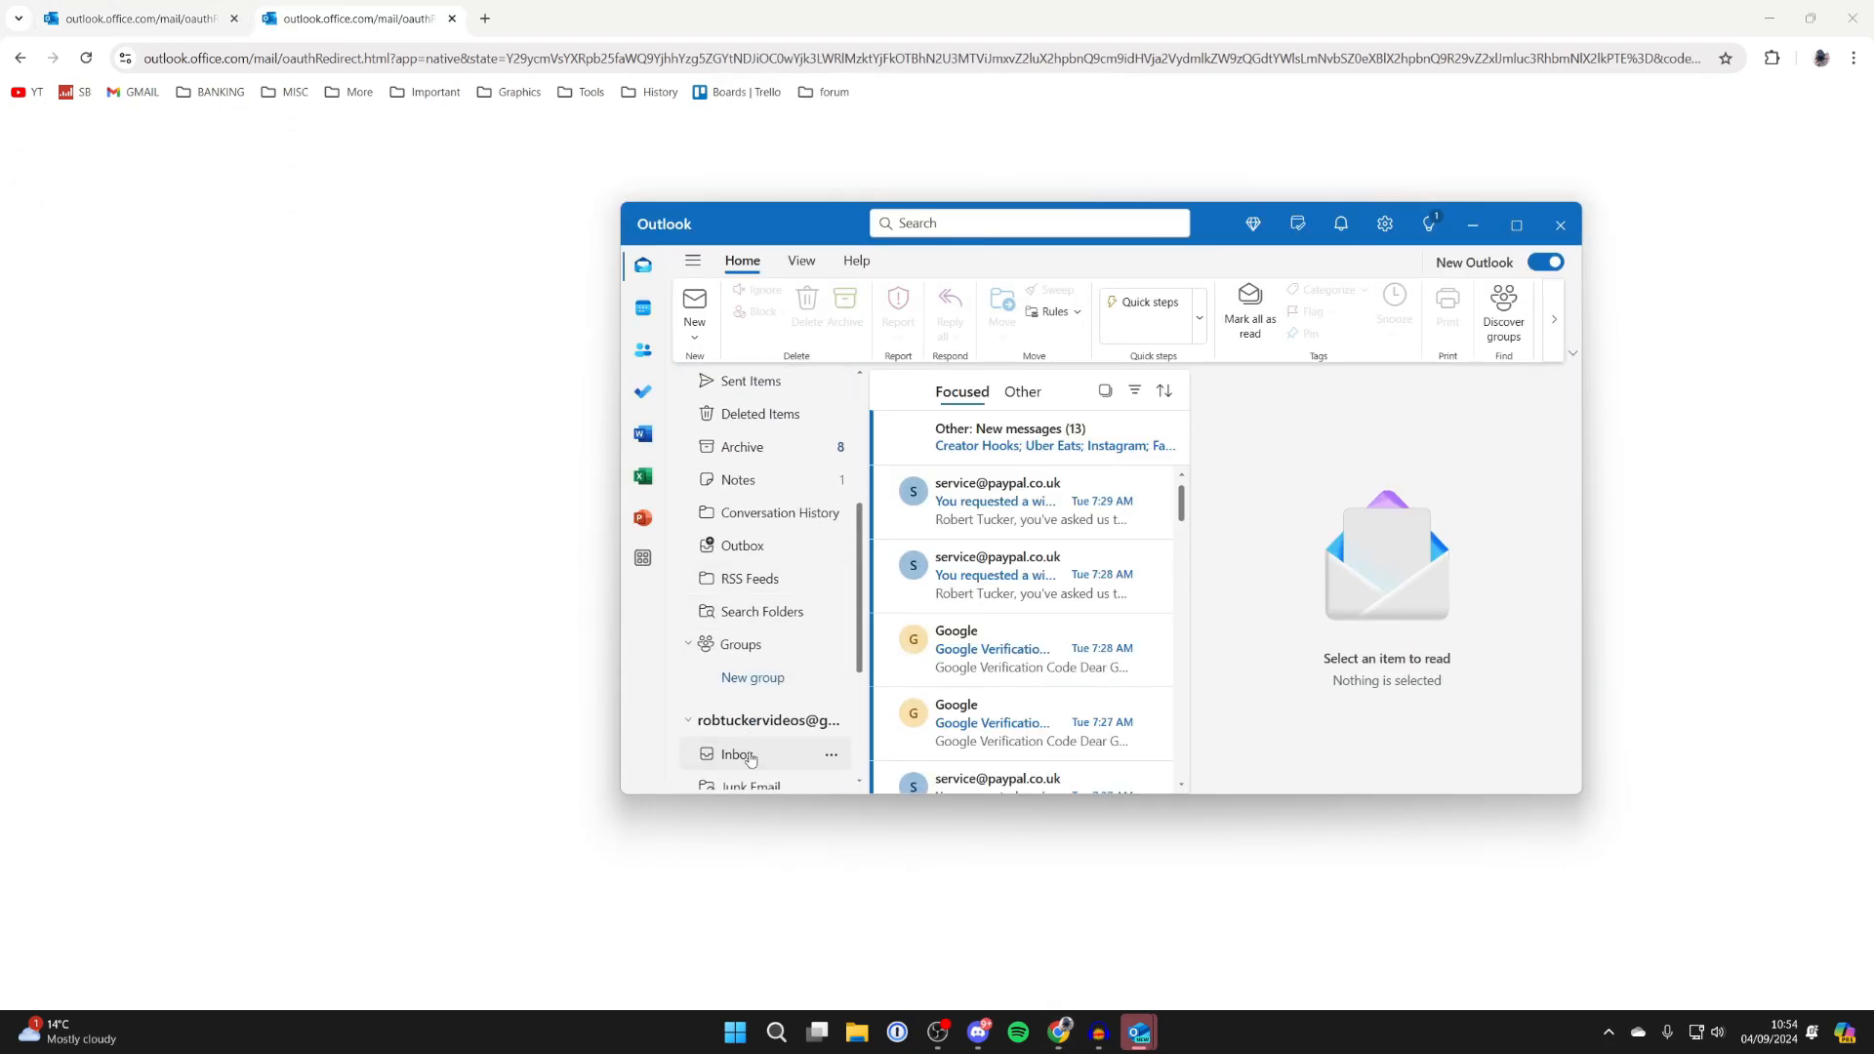
pyautogui.click(738, 755)
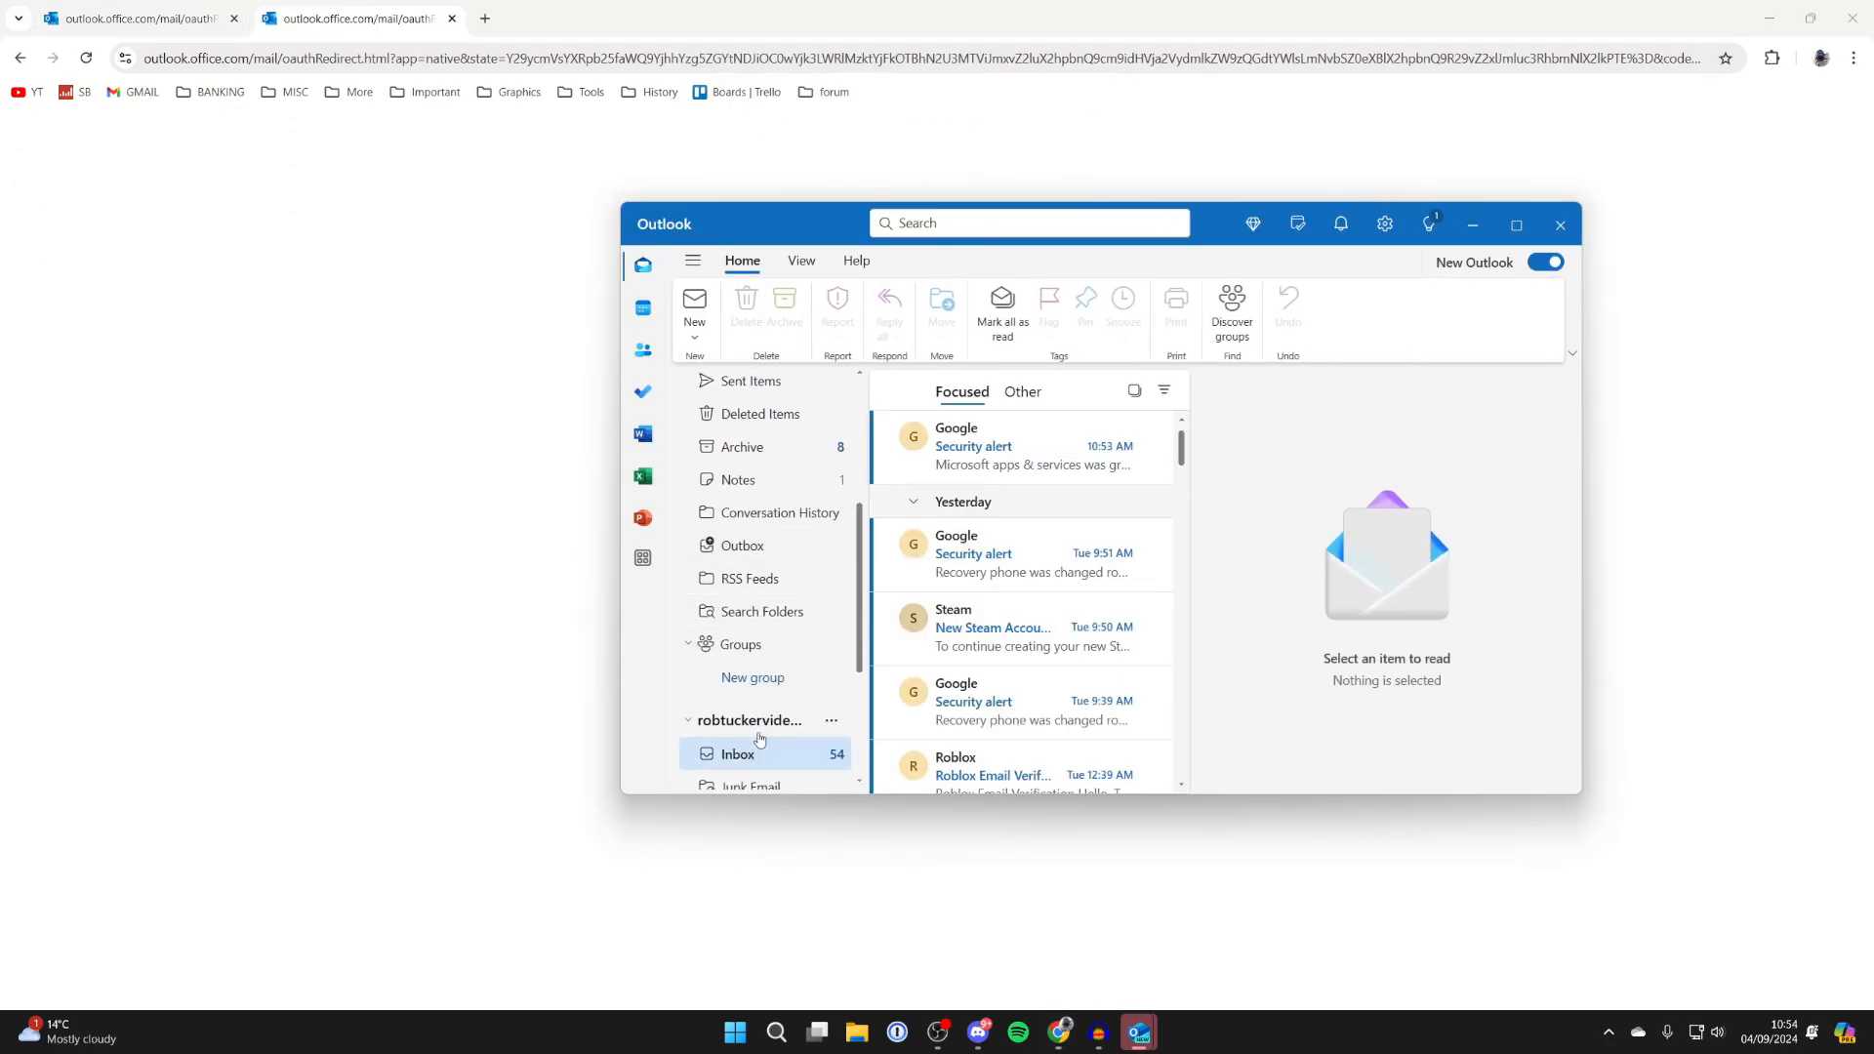